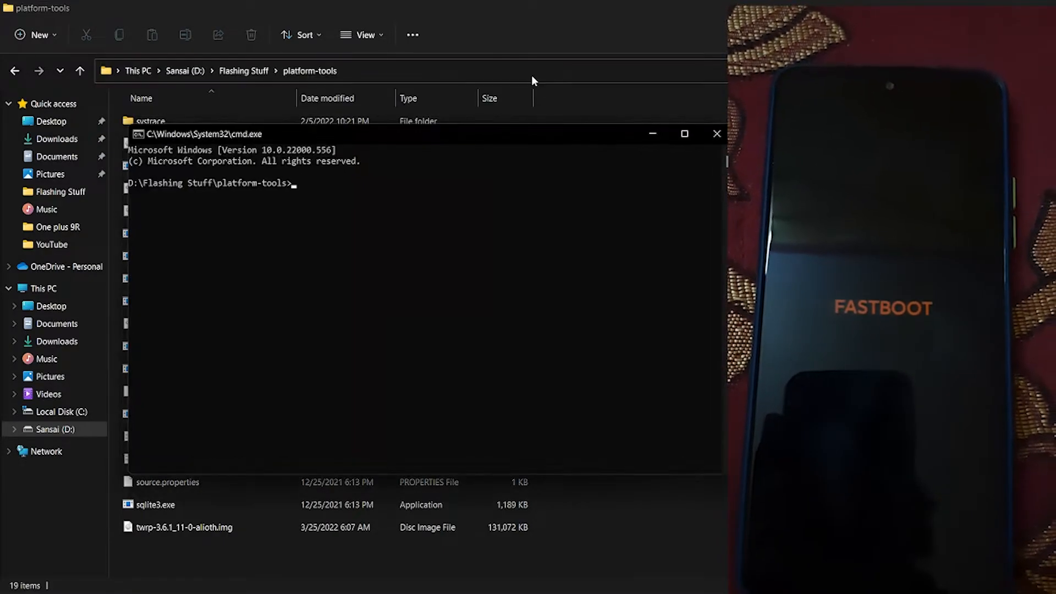
Step: Run 'fastboot devices' in the platform-tools Command Prompt, which lists no device
type("fa")
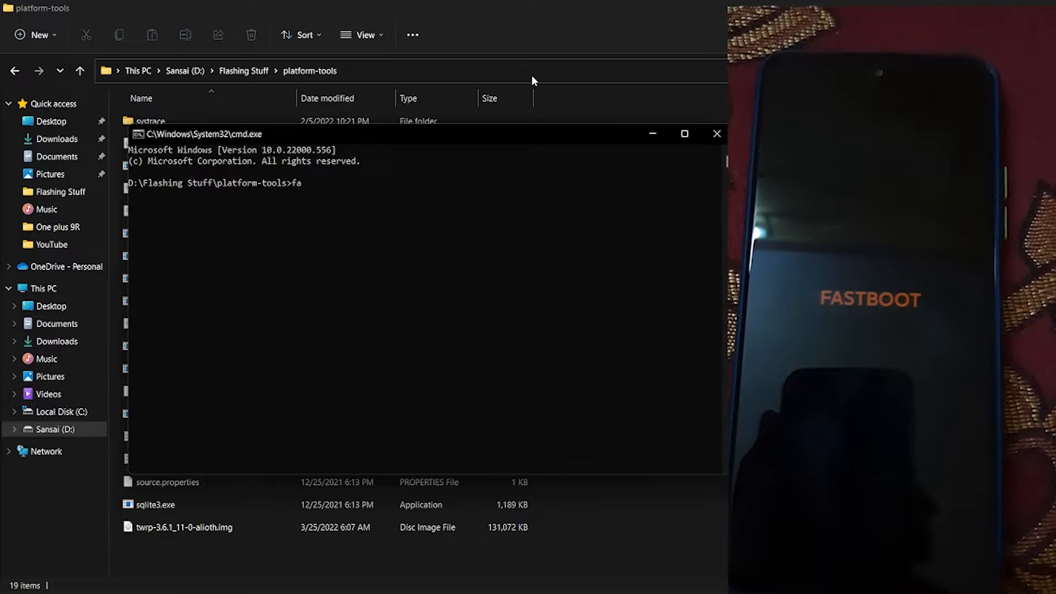
type("stb")
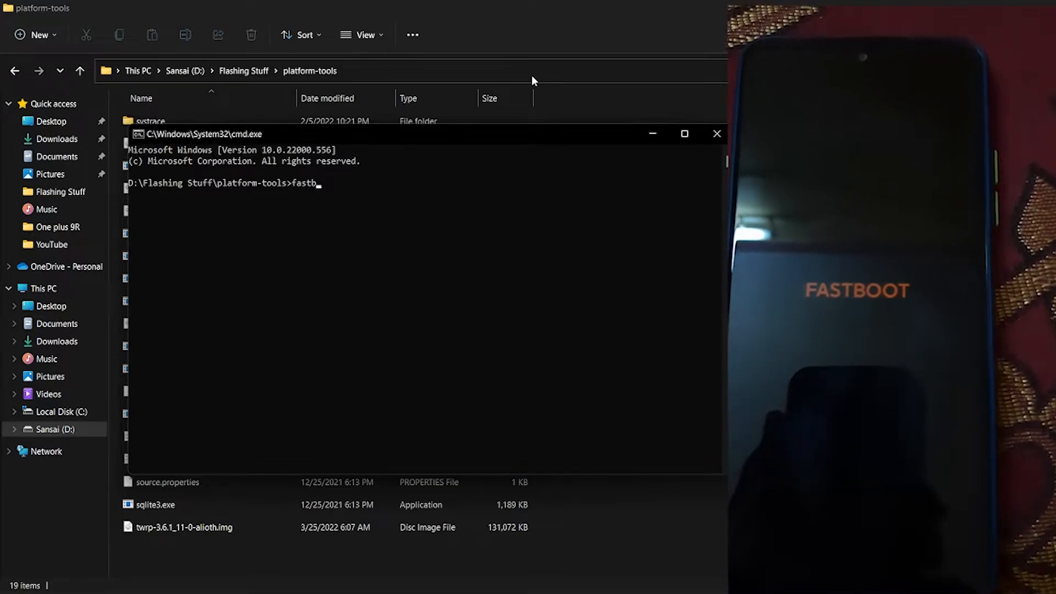
type("oott")
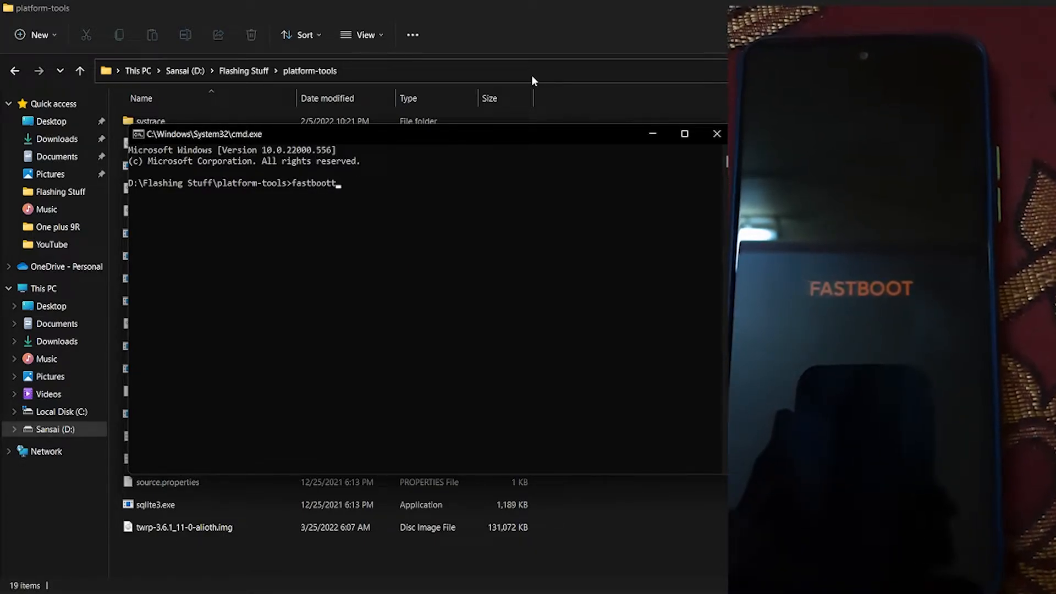
type("d")
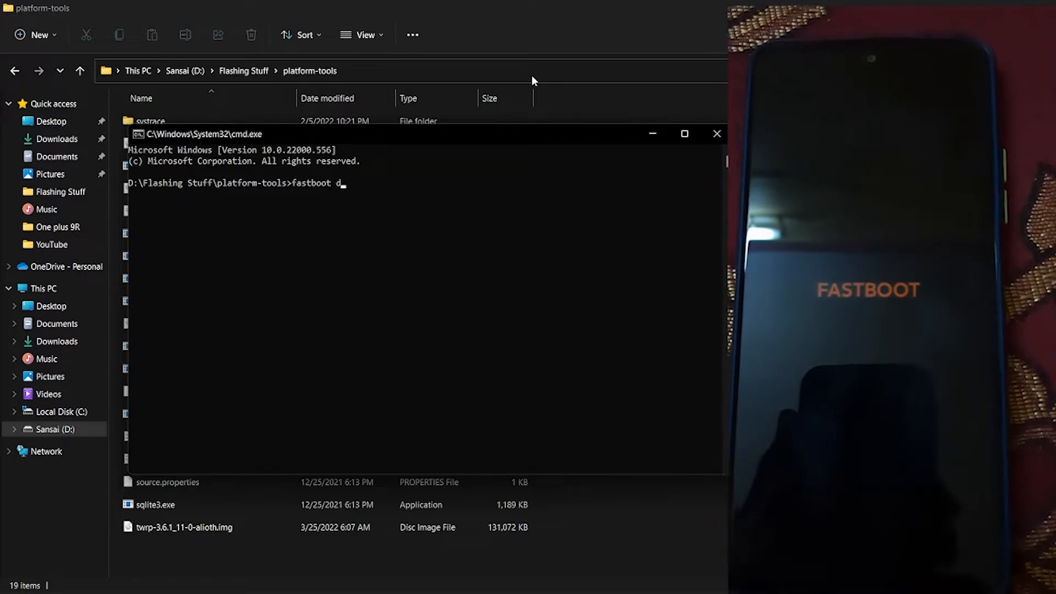
type("evices")
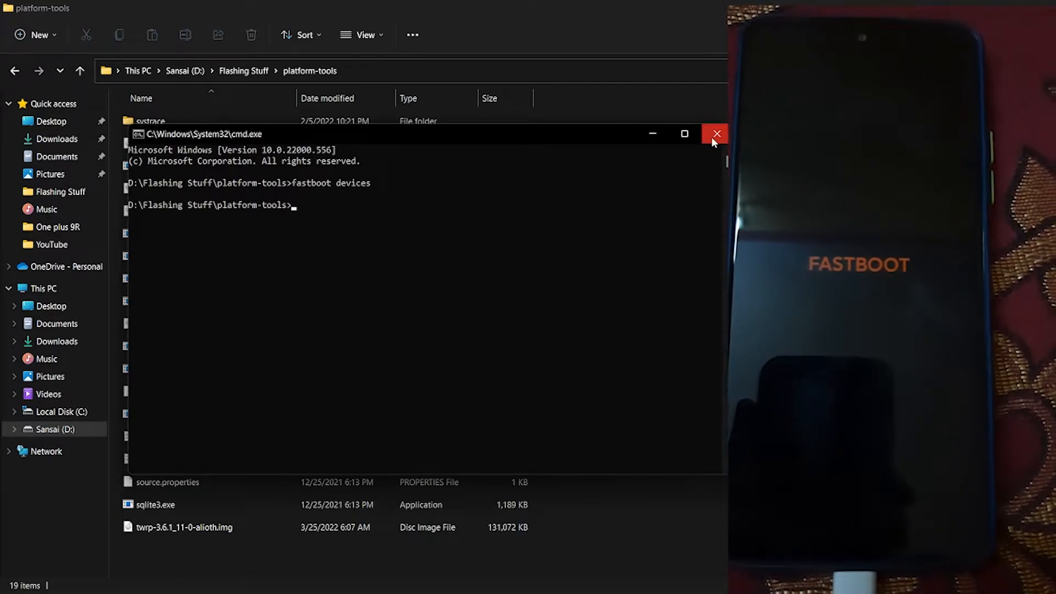
Step: Close cmd and extract the Fastboot driver zip into a Fastboot driver folder
left_click(715, 133)
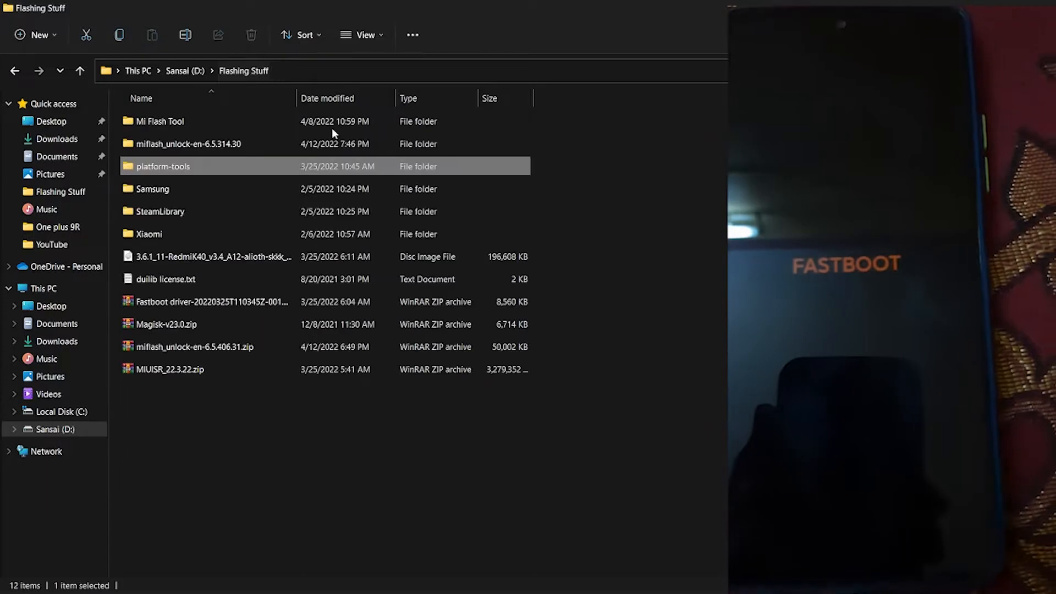
left_click(209, 302)
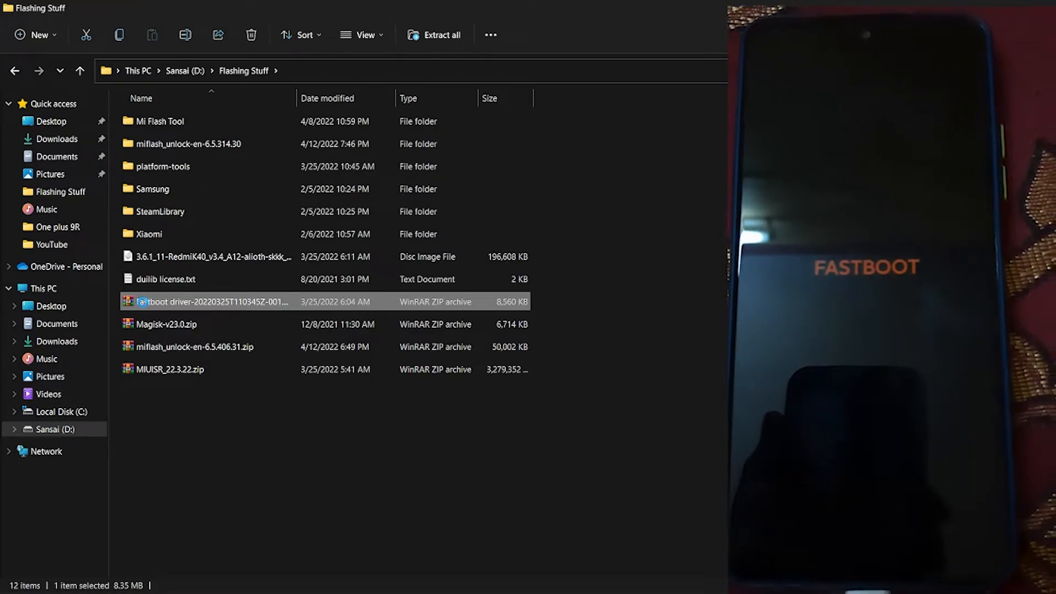
right_click(209, 301)
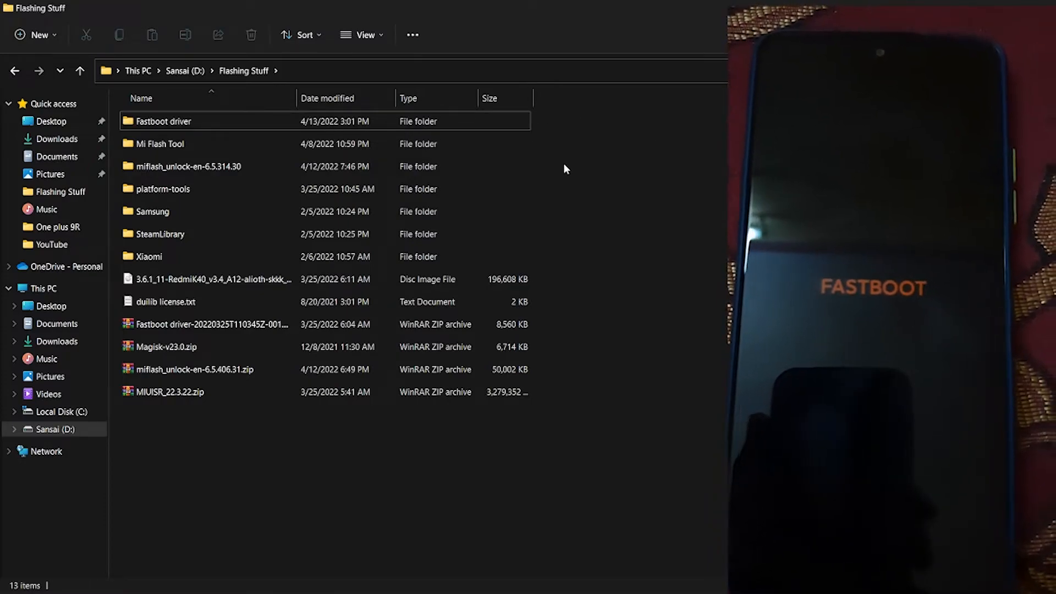
Step: Launch Device Manager and start Add drivers for the unrecognised Android device
type("de")
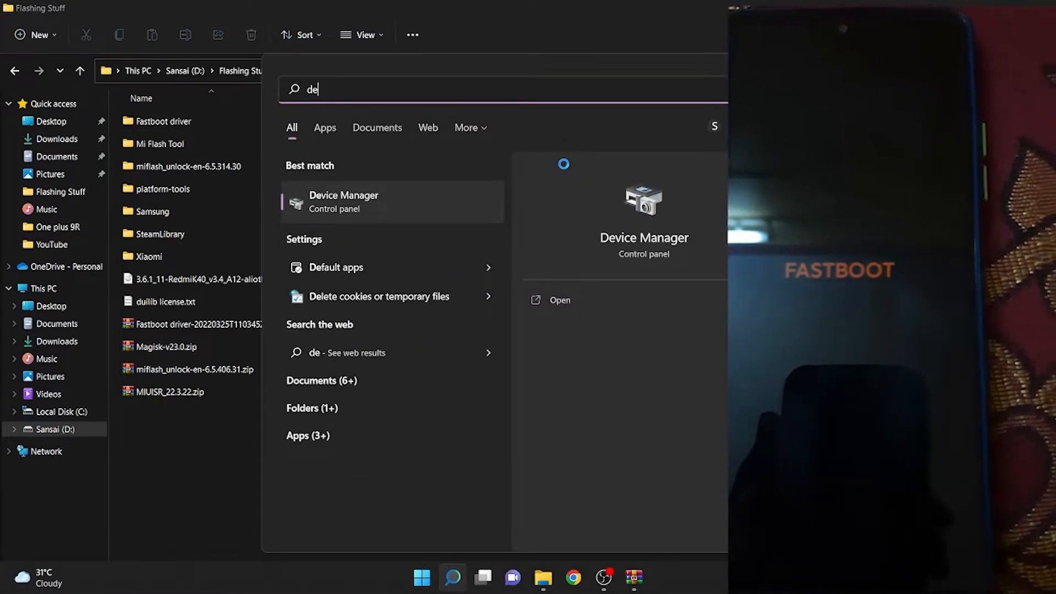
left_click(343, 201)
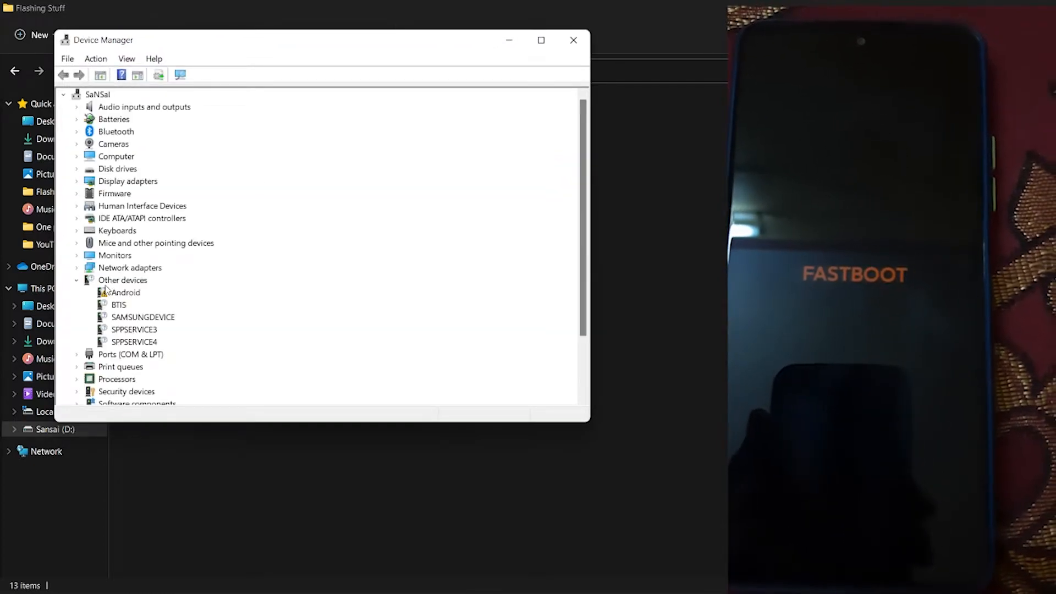
left_click(125, 293)
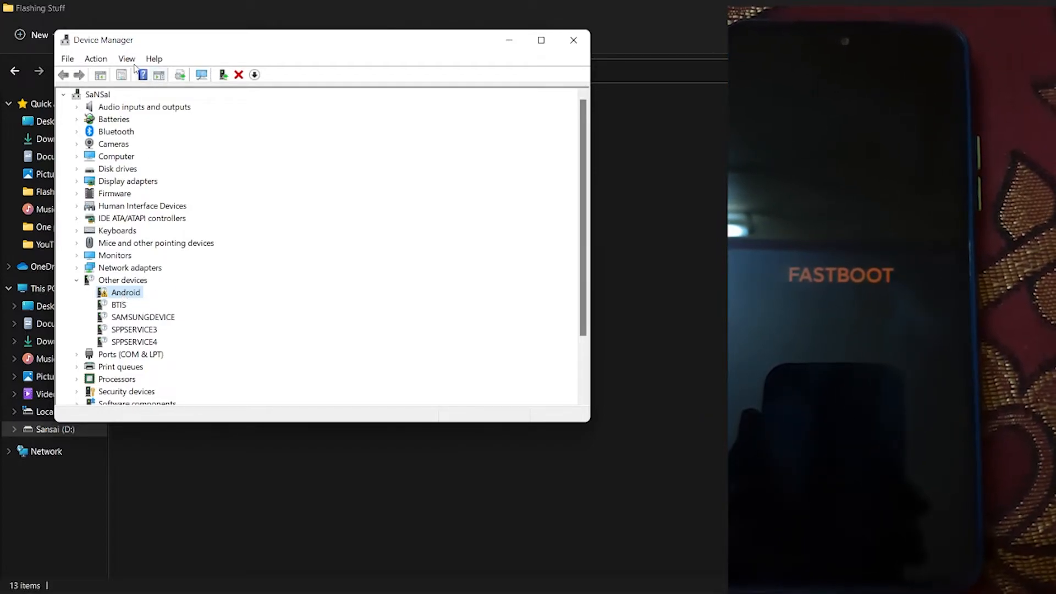
left_click(96, 59)
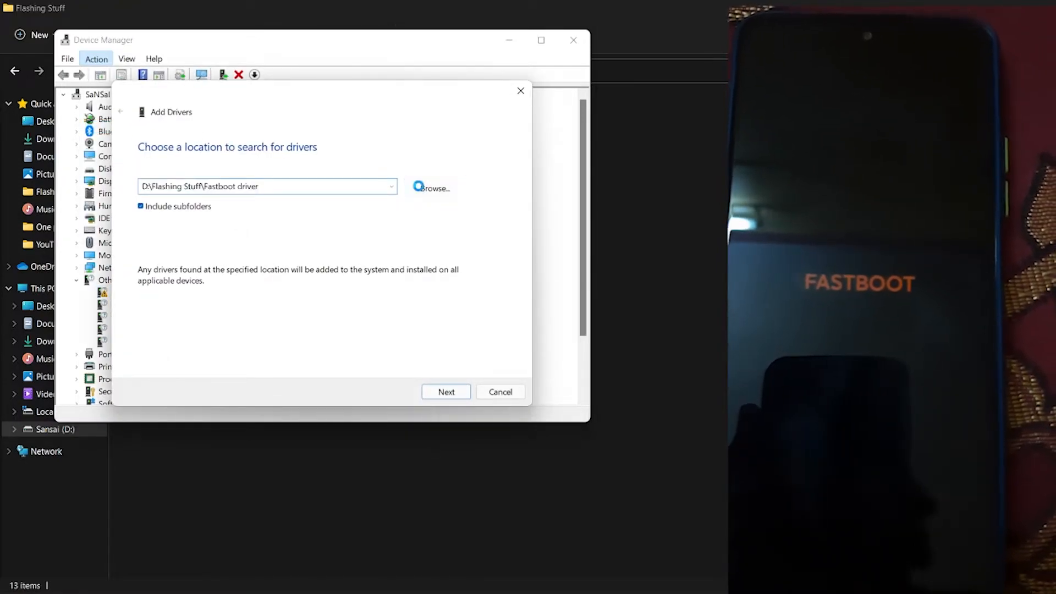
Step: Install drivers from the Fastboot driver folder and dismiss the success message
left_click(433, 188)
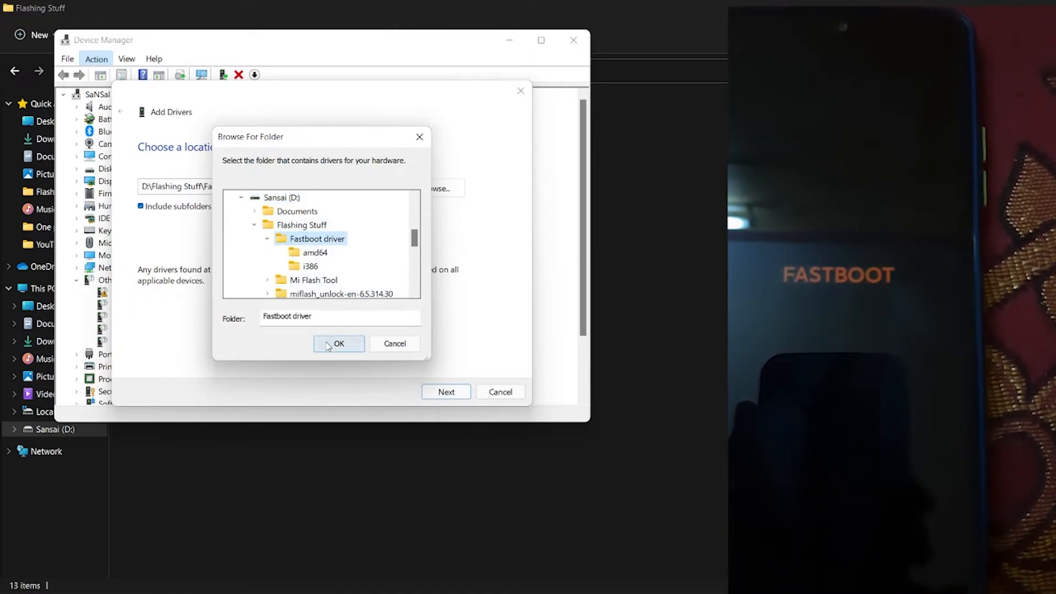
left_click(339, 343)
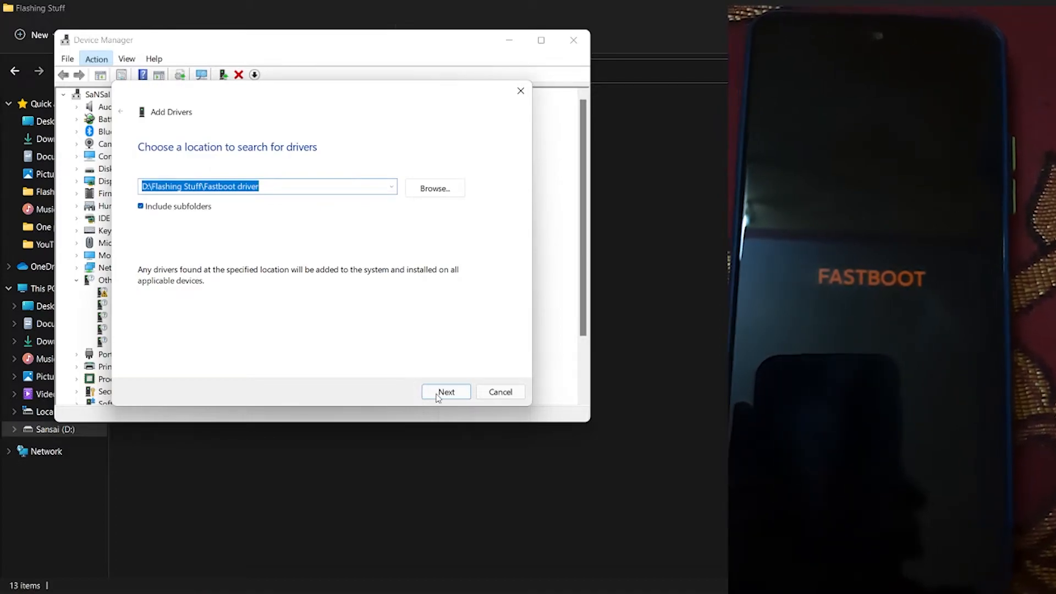
left_click(445, 392)
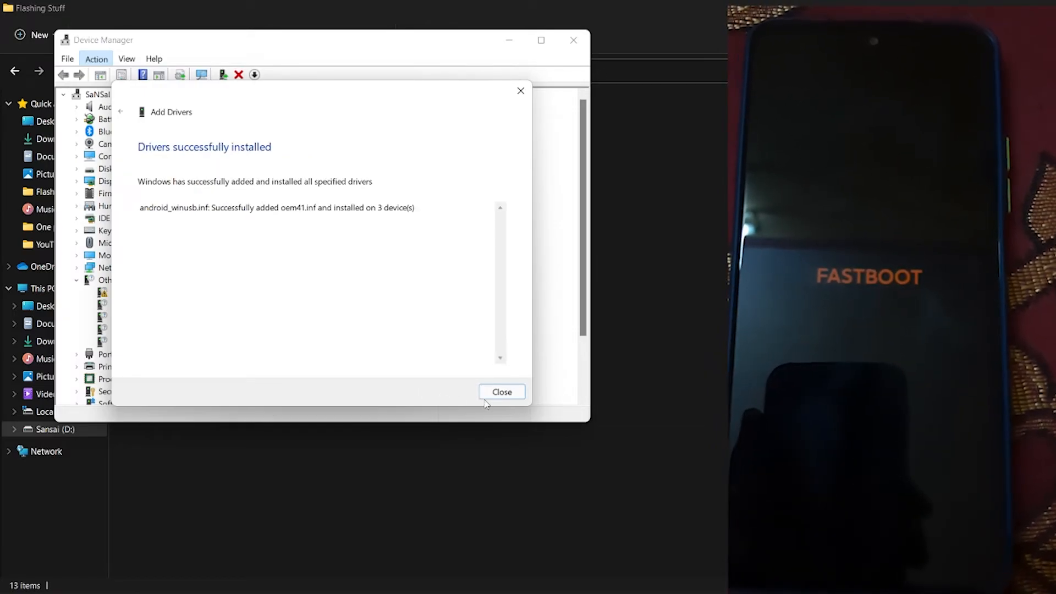
left_click(501, 391)
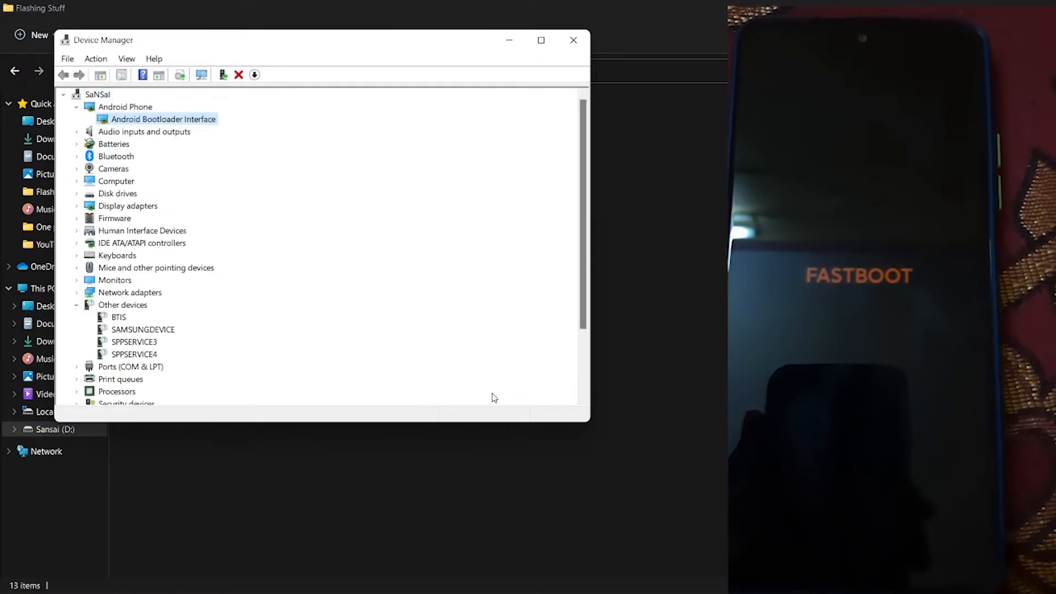
mouse_move(454, 216)
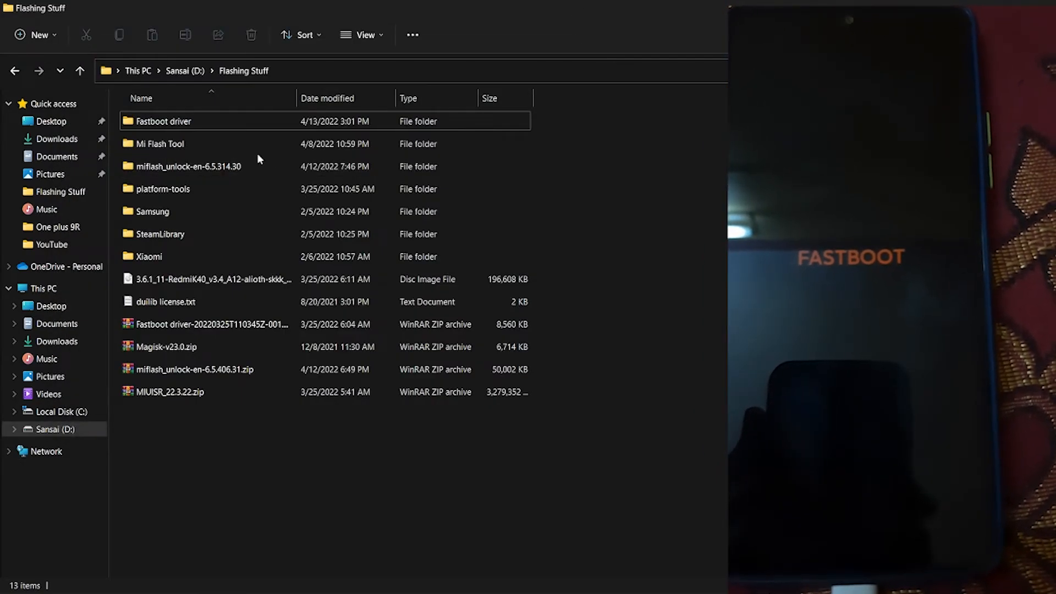
Step: Open a Command Prompt from the platform-tools folder's address bar
left_click(160, 144)
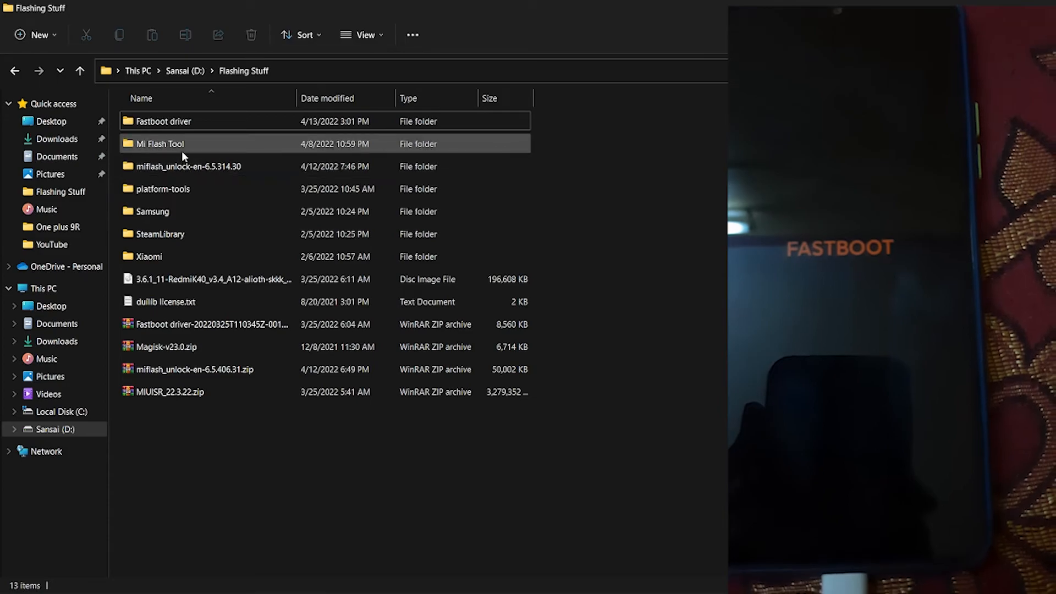
double_click(163, 188)
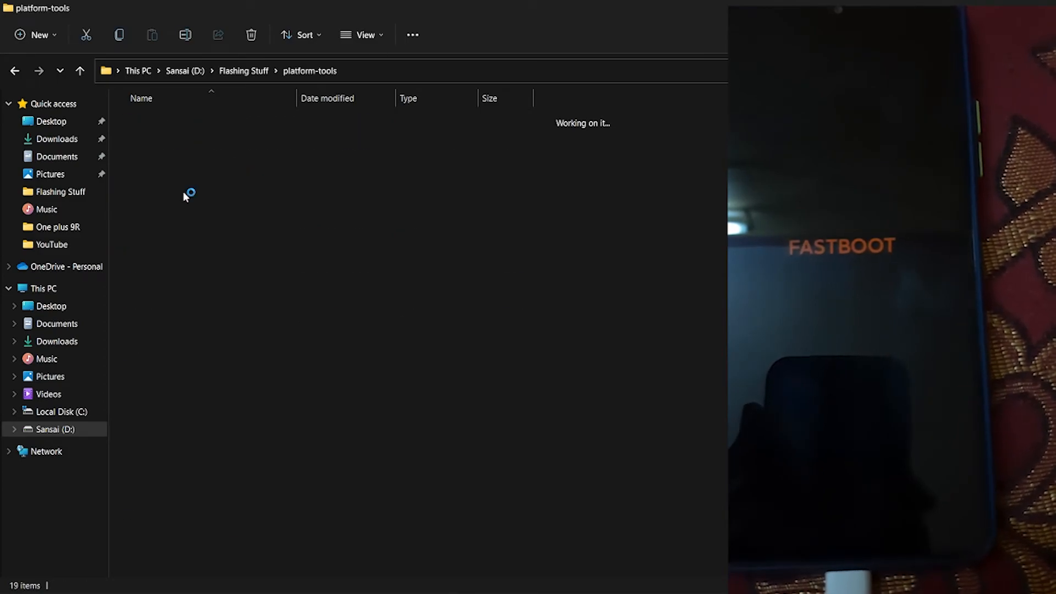
type("c")
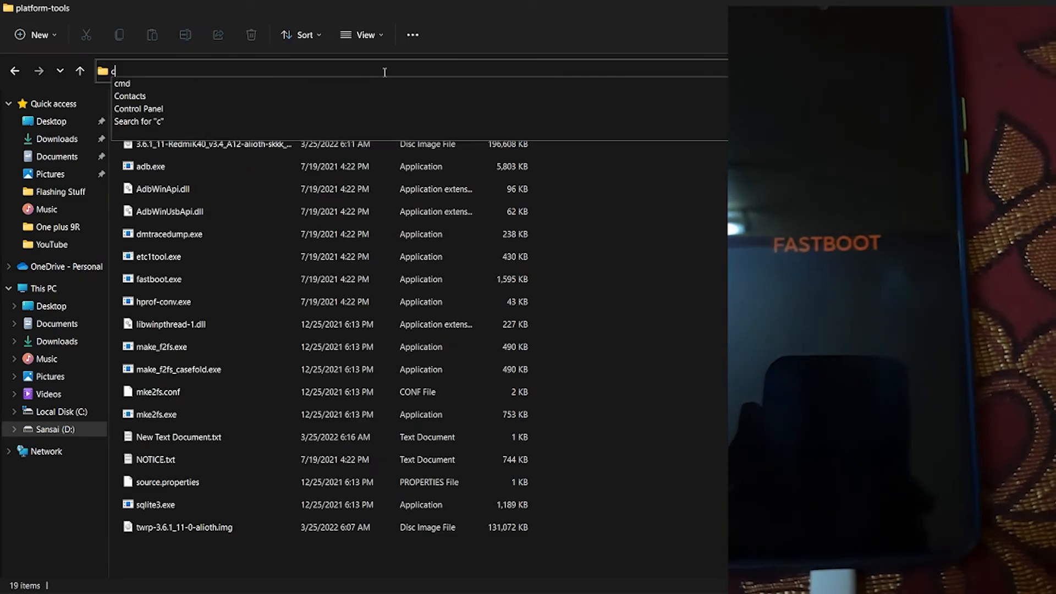
key("Enter")
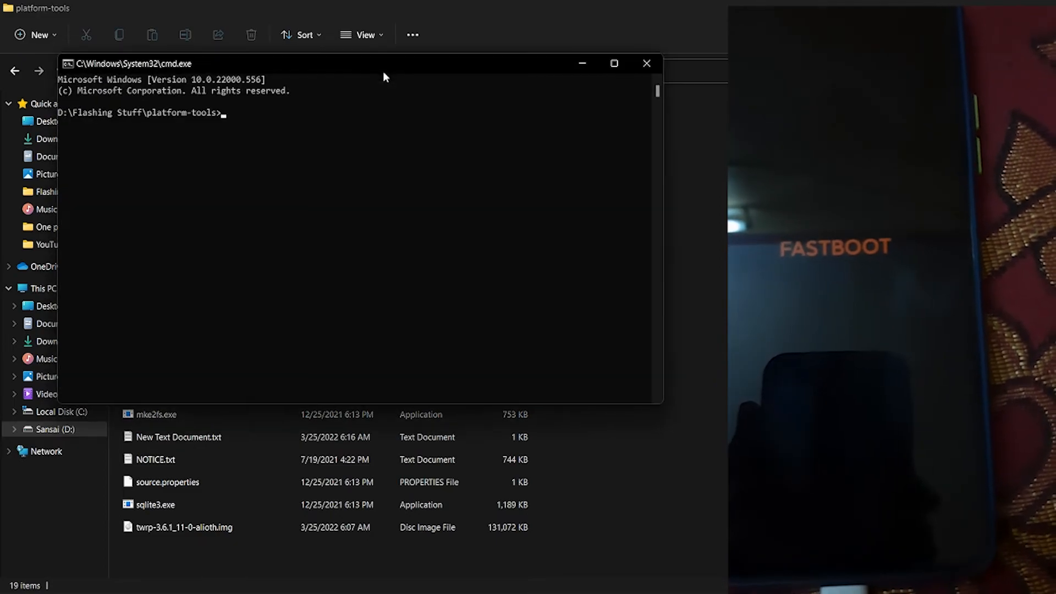
Step: Rerun 'fastboot devices' to see the phone's serial listed in fastboot mode
type("fastboot dec")
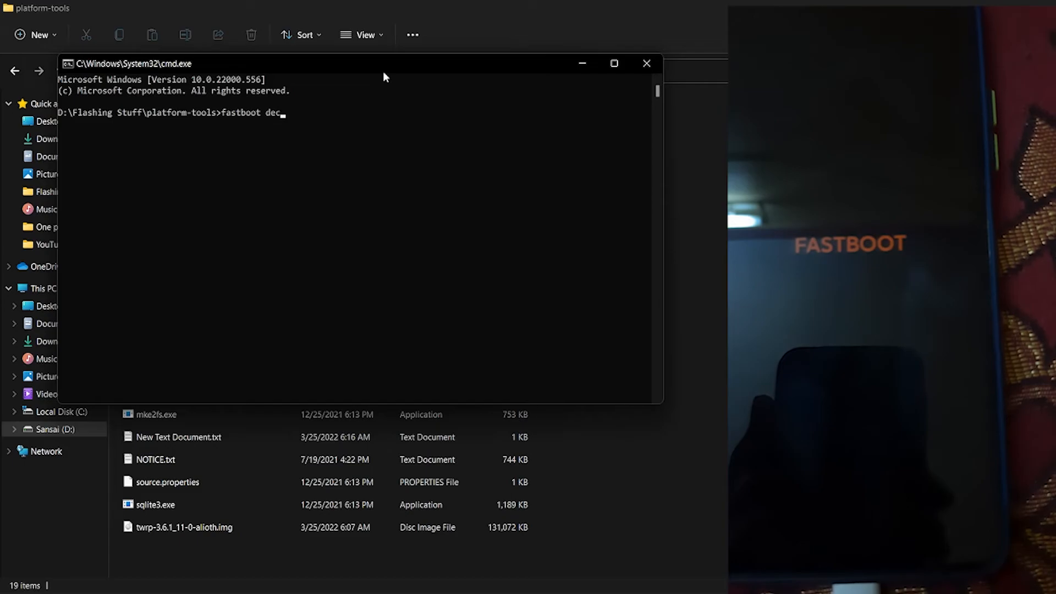
type("vices")
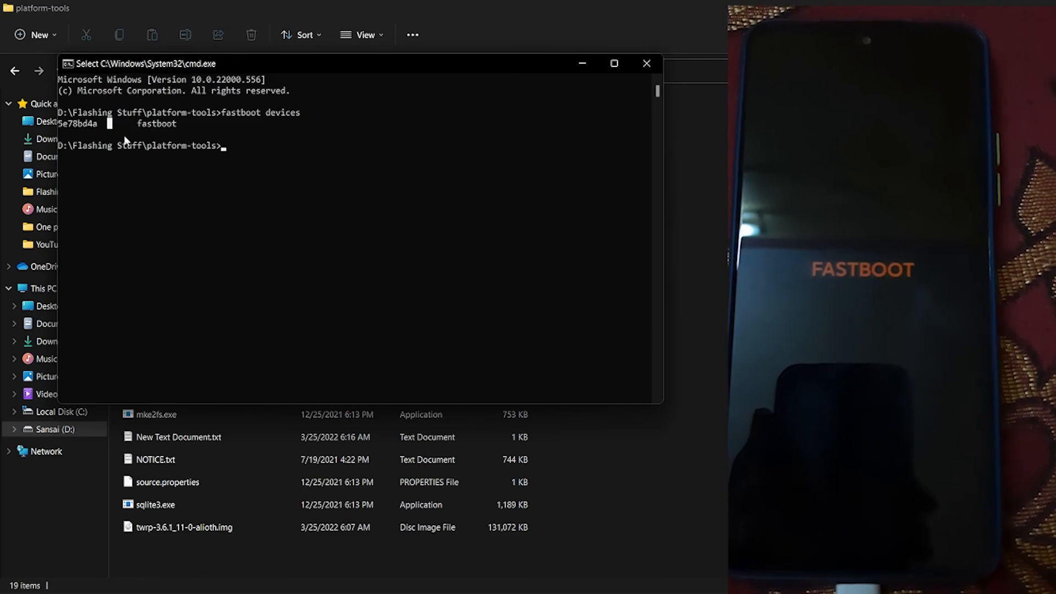
mouse_move(149, 186)
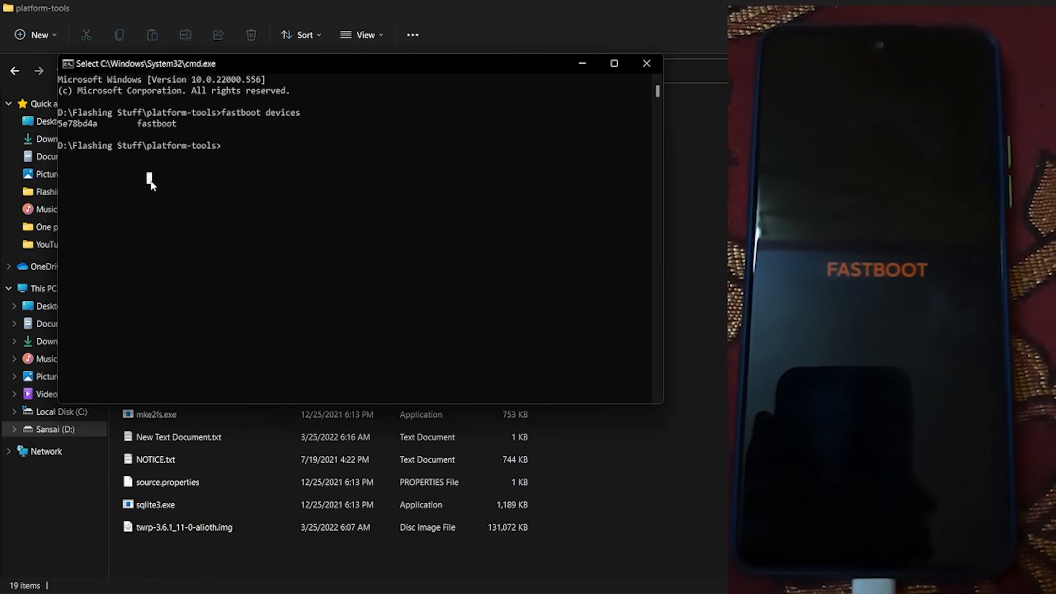